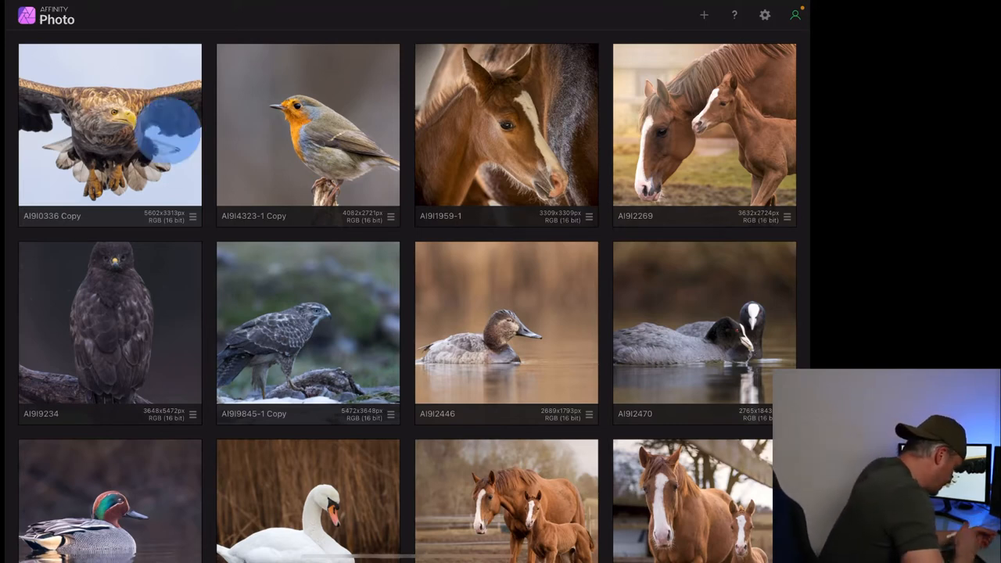
# Open the eagle photo from the gallery and show its layer stack
pyautogui.doubleClick(109, 125)
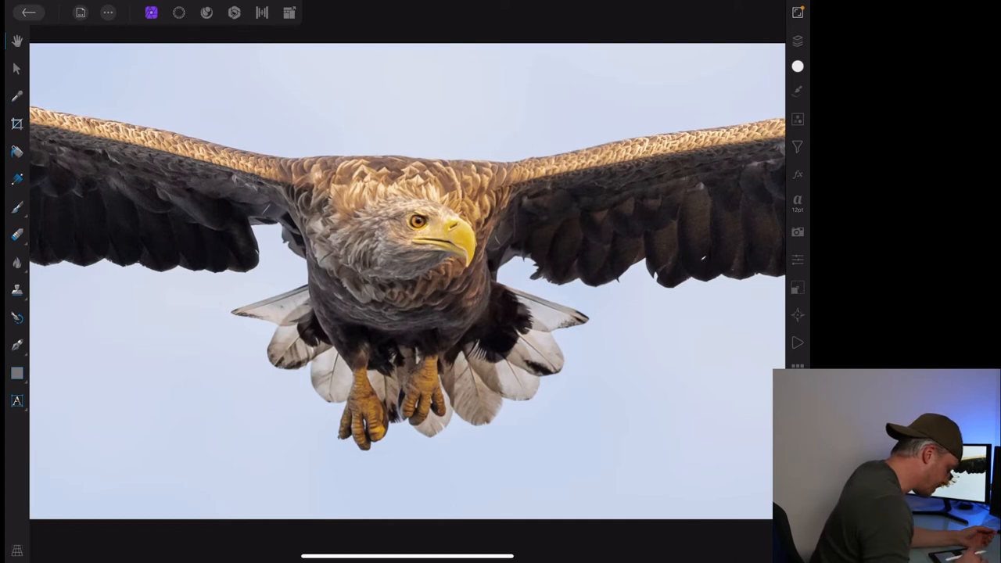
pyautogui.click(797, 41)
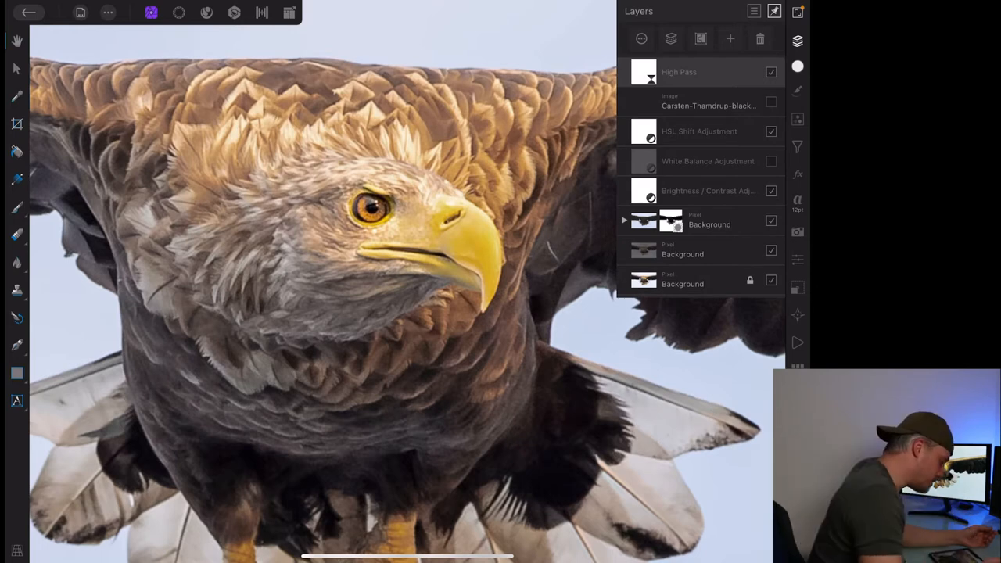
# Add an empty pixel layer on top and switch to the Paint Brush
pyautogui.click(729, 39)
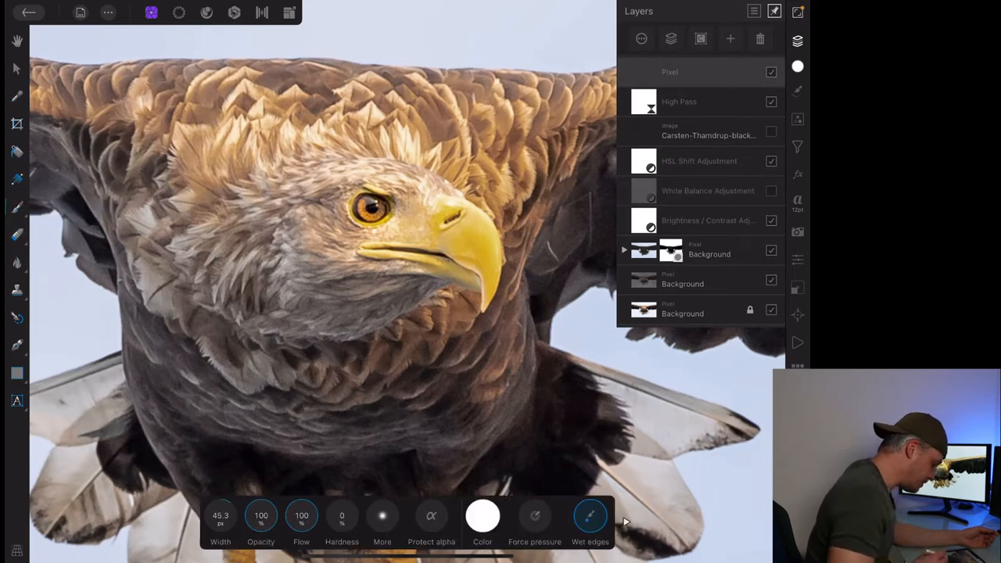
pyautogui.click(481, 516)
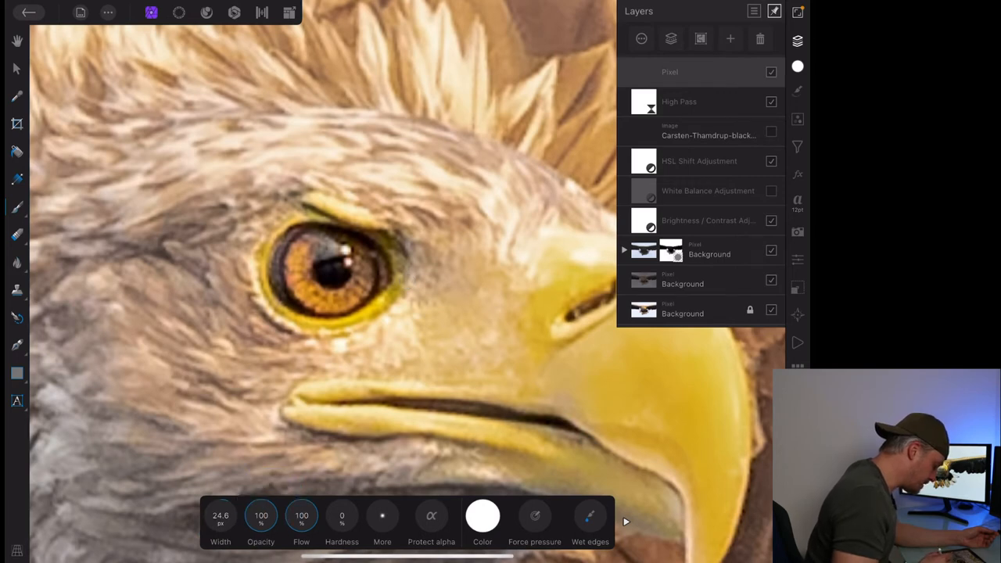
# Shrink the brush, paint a white catchlight on the eagle's pupil, and erase its edge
pyautogui.click(342, 515)
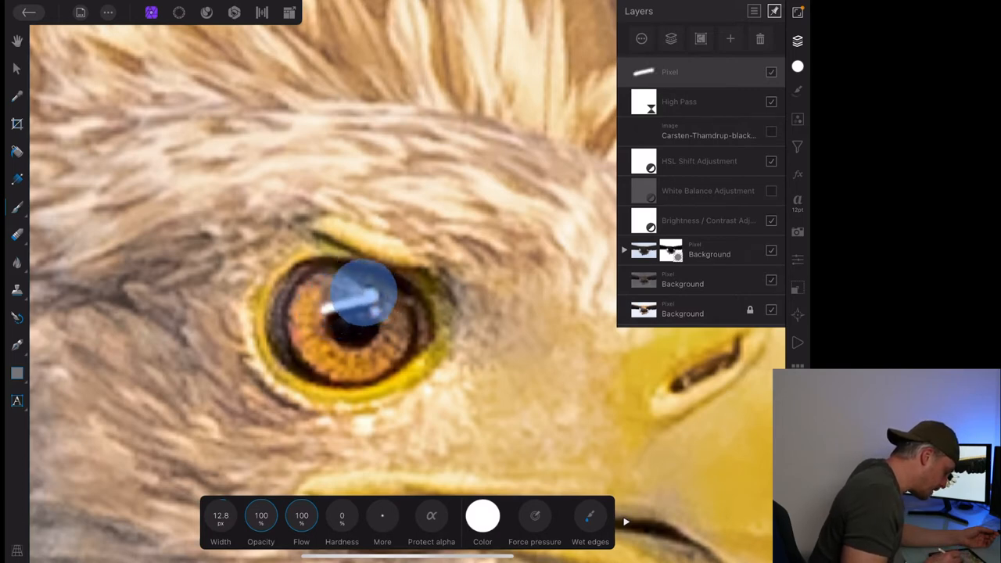
pyautogui.moveTo(363, 293); pyautogui.dragTo(328, 305)
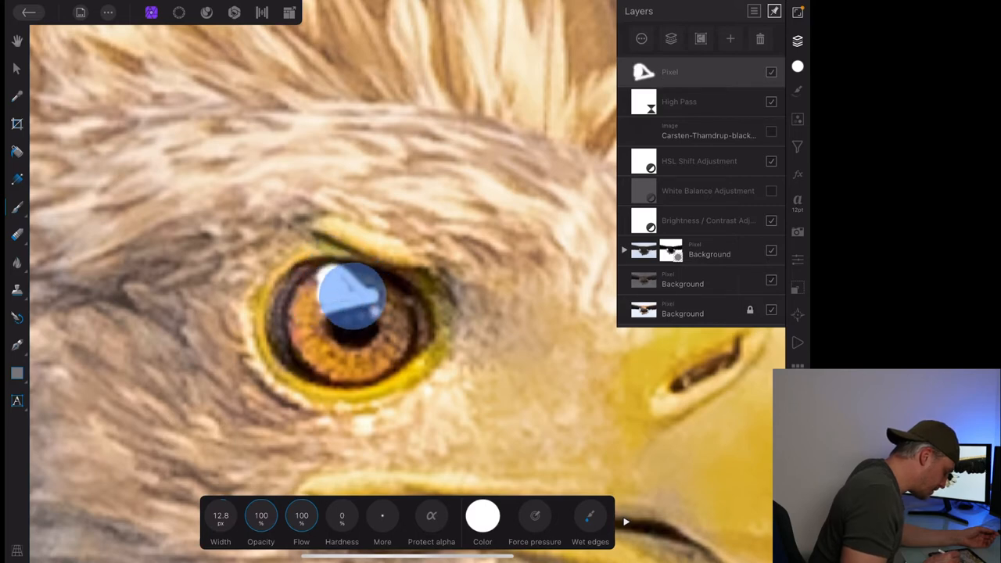
pyautogui.moveTo(356, 293); pyautogui.dragTo(321, 297)
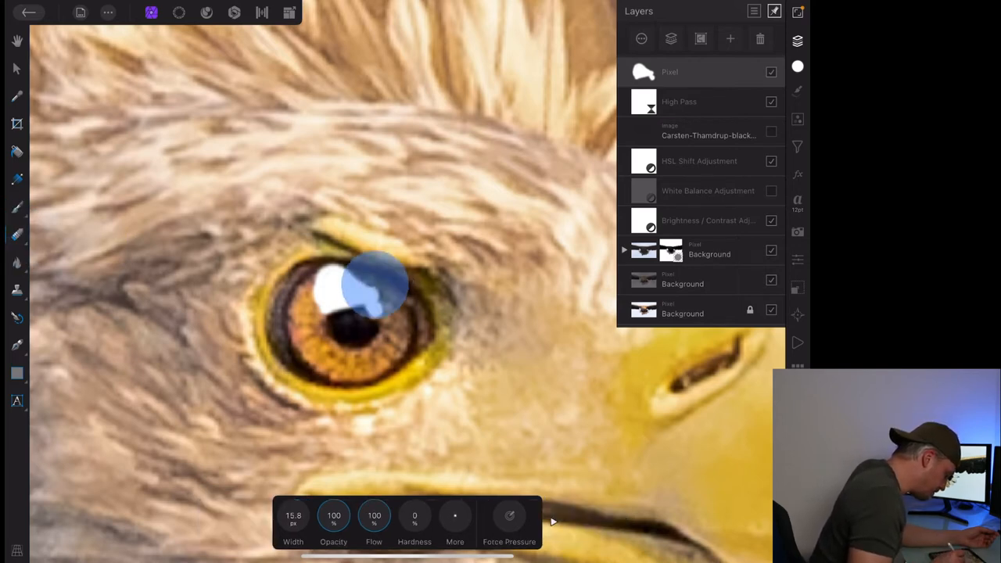
pyautogui.moveTo(379, 286); pyautogui.dragTo(336, 300)
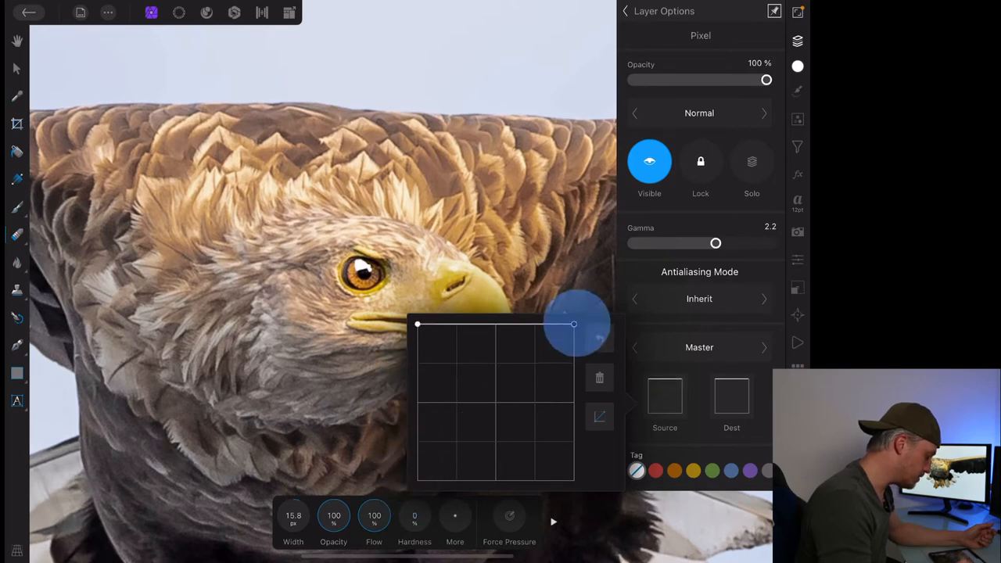
# Reshape the catchlight layer's Source blend range curve by dragging its nodes
pyautogui.moveTo(573, 323); pyautogui.dragTo(573, 480)
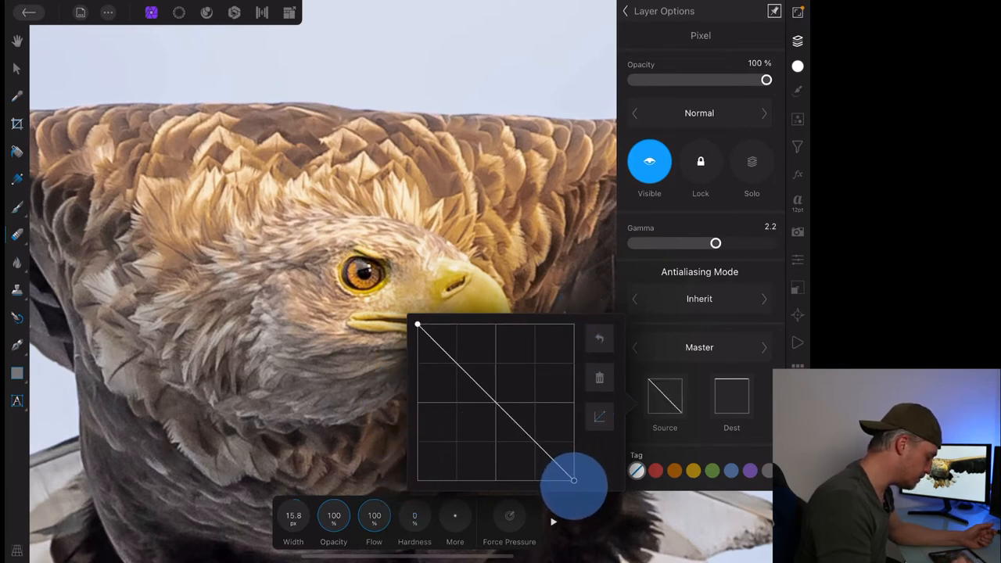
pyautogui.moveTo(574, 481); pyautogui.dragTo(495, 337)
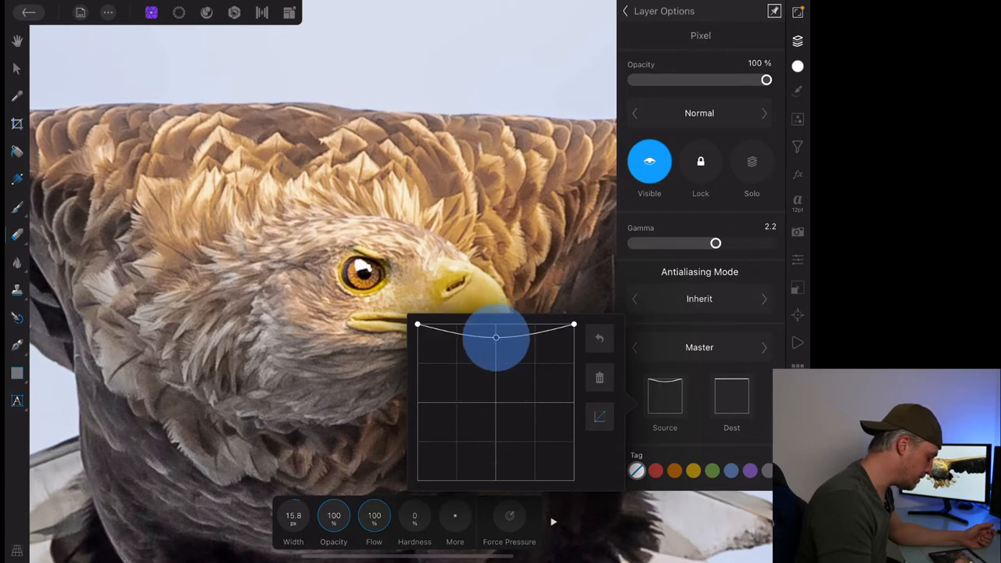
pyautogui.moveTo(495, 337); pyautogui.dragTo(540, 439)
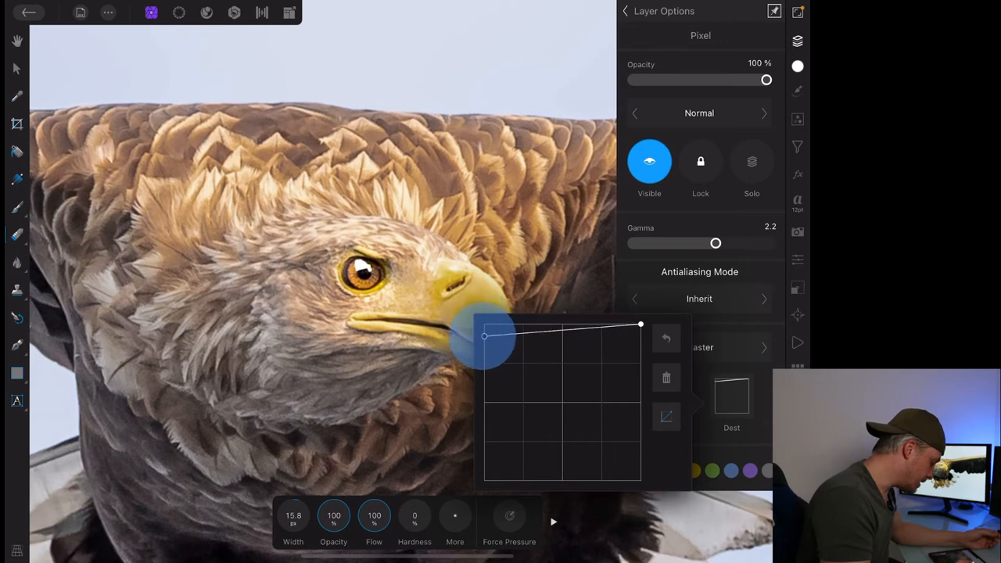
# Drop the Dest range's shadow end to a diagonal, then bow it toward highlights
pyautogui.moveTo(483, 336); pyautogui.dragTo(484, 416)
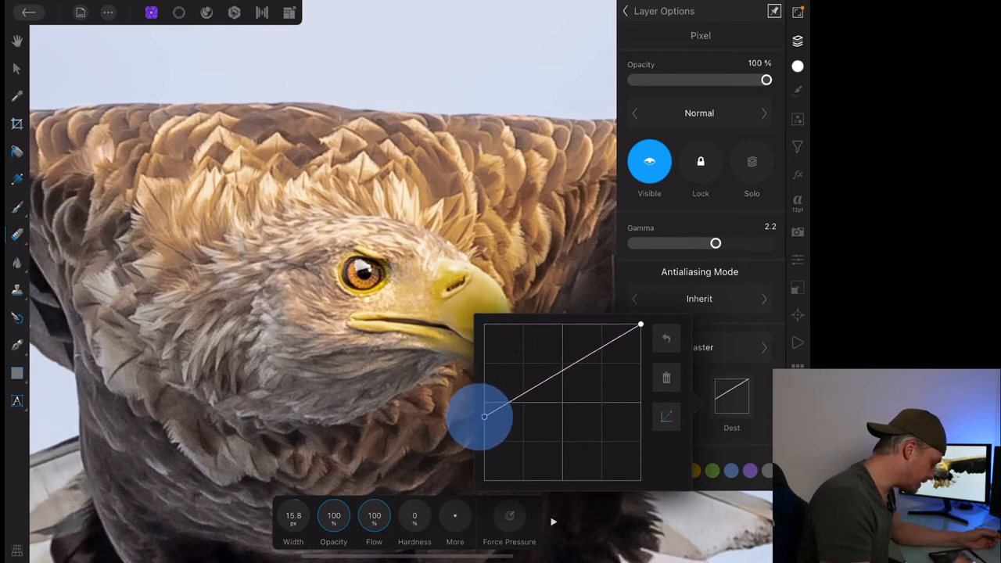
pyautogui.moveTo(483, 417); pyautogui.dragTo(484, 443)
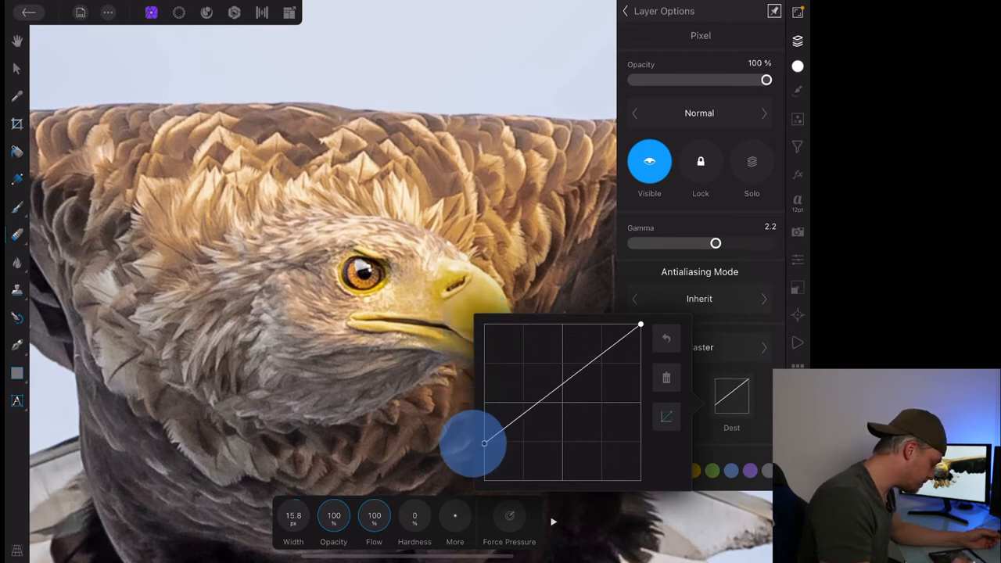
pyautogui.moveTo(483, 443); pyautogui.dragTo(483, 481)
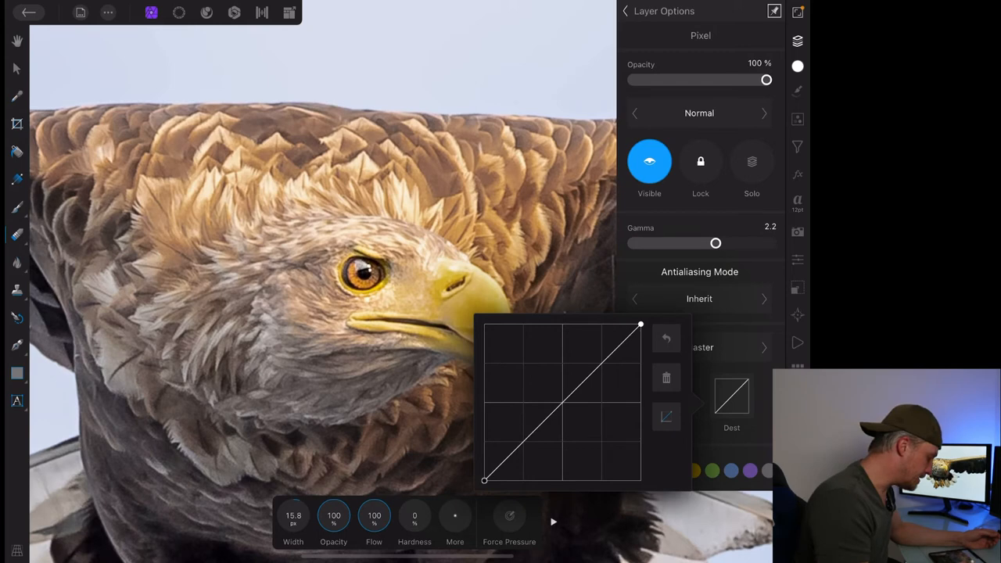
pyautogui.moveTo(640, 324); pyautogui.dragTo(637, 466)
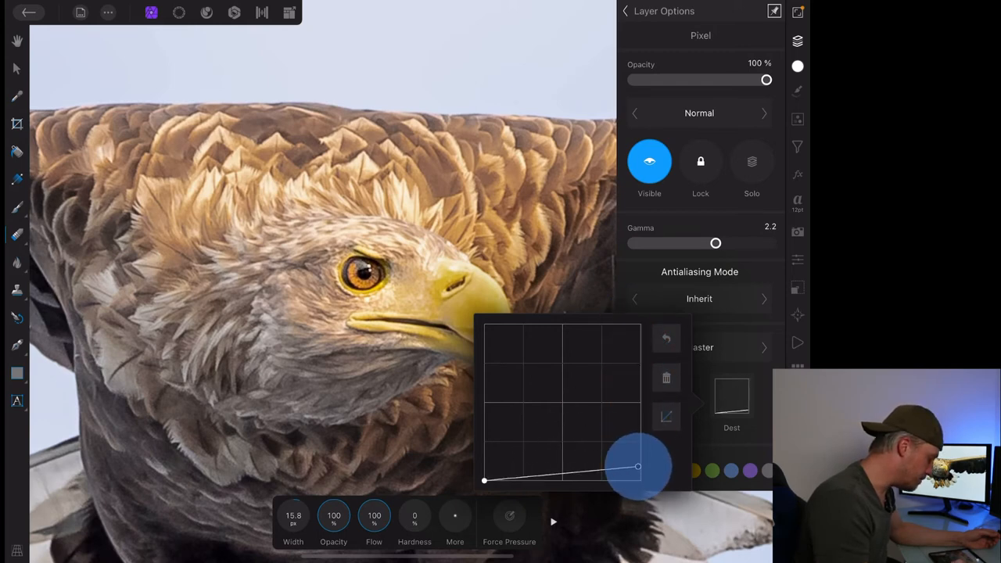
pyautogui.moveTo(637, 467); pyautogui.dragTo(640, 325)
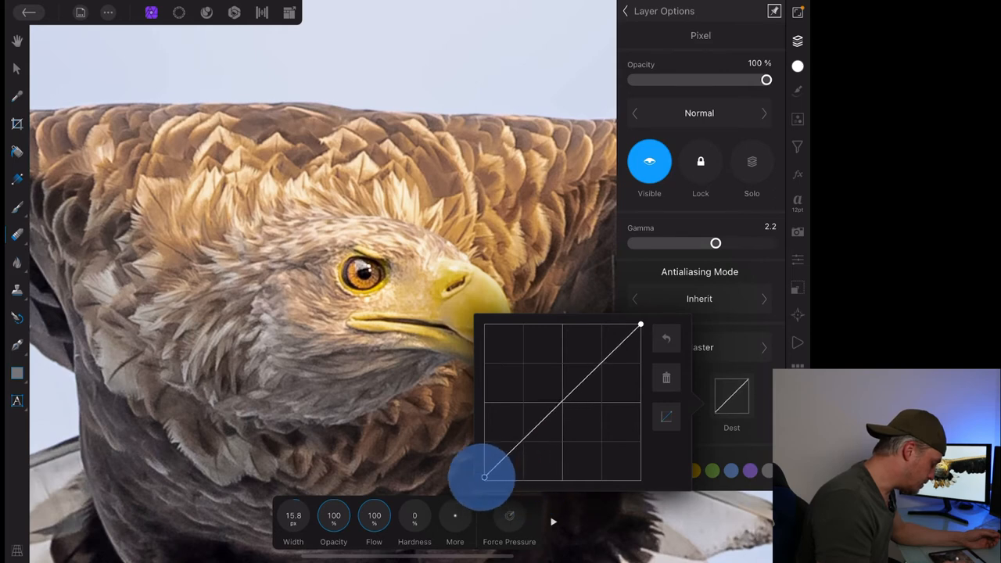
pyautogui.moveTo(485, 477); pyautogui.dragTo(501, 484)
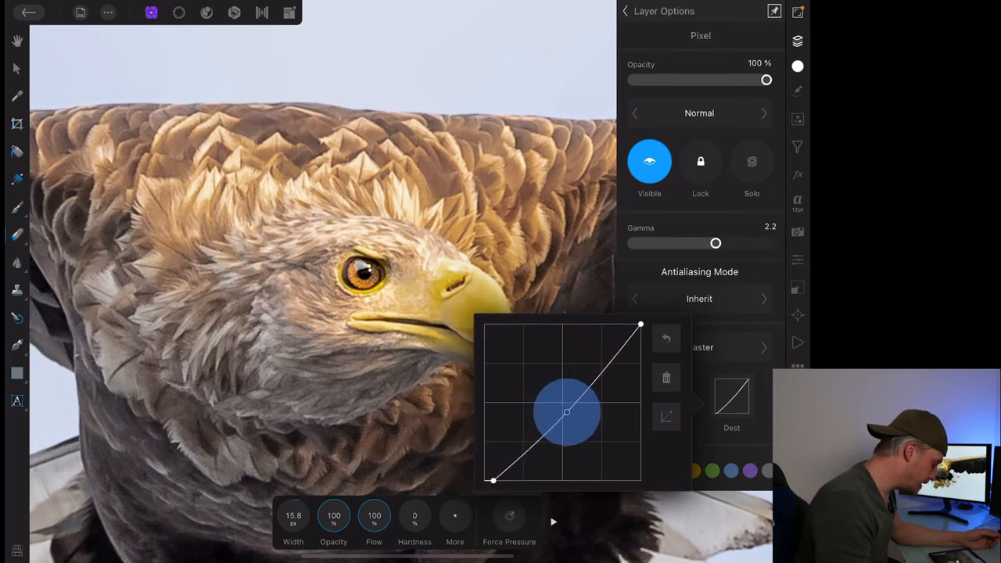
pyautogui.moveTo(567, 412); pyautogui.dragTo(493, 481)
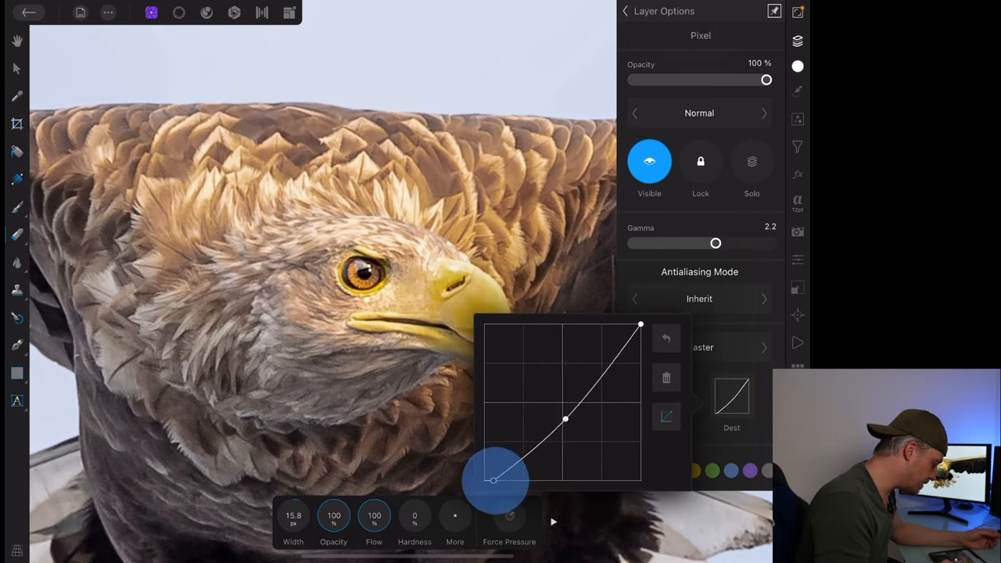
pyautogui.moveTo(493, 481); pyautogui.dragTo(490, 480)
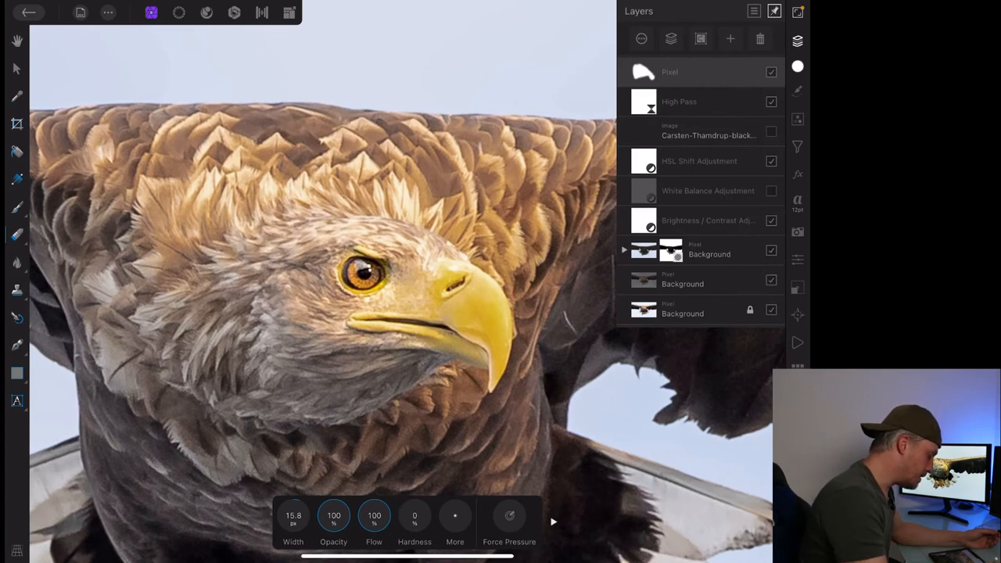
# Lower the eagle catchlight layer's opacity to about 64% and return to the gallery
pyautogui.click(669, 72)
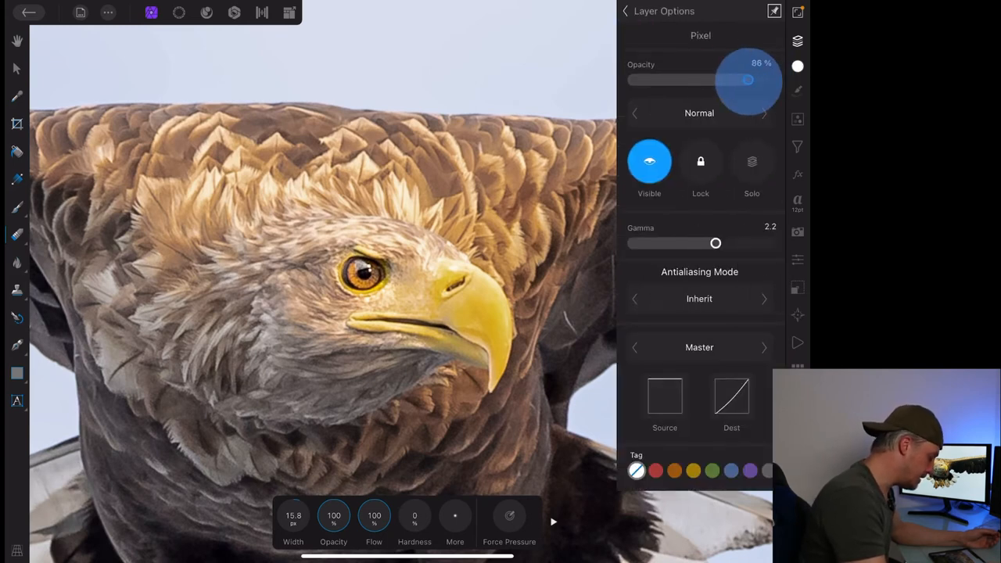
pyautogui.moveTo(746, 80); pyautogui.dragTo(718, 80)
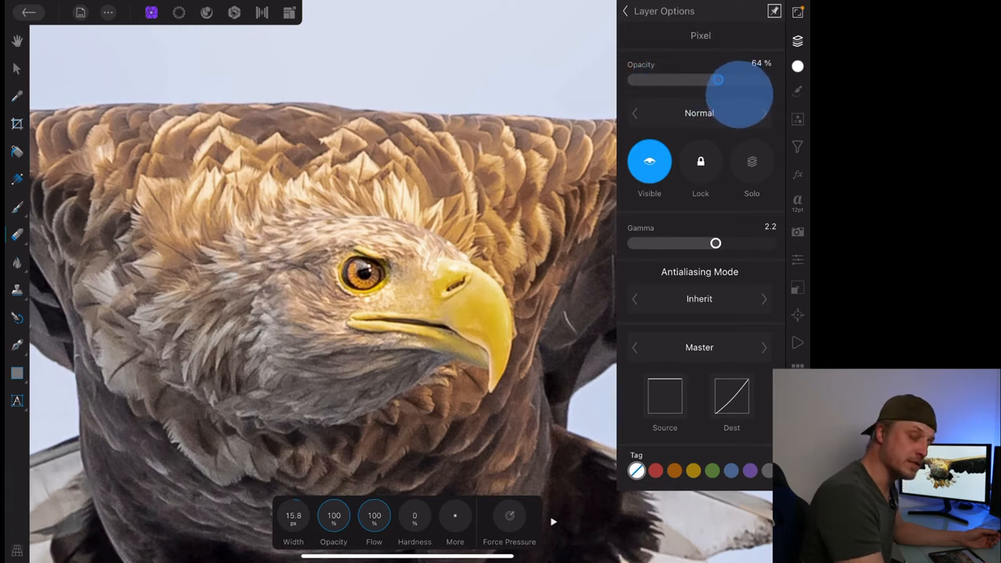
pyautogui.moveTo(717, 79); pyautogui.dragTo(712, 79)
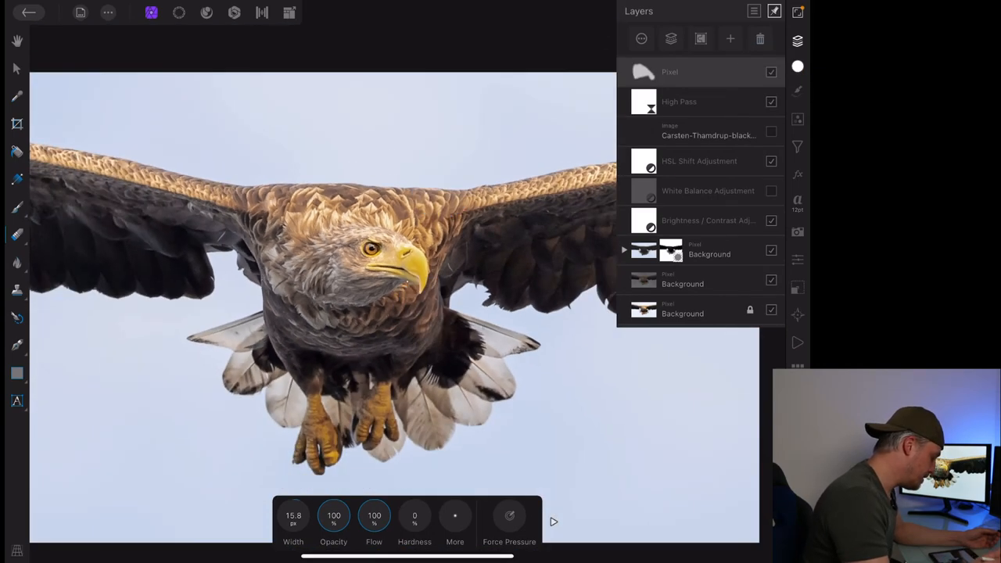
pyautogui.click(770, 71)
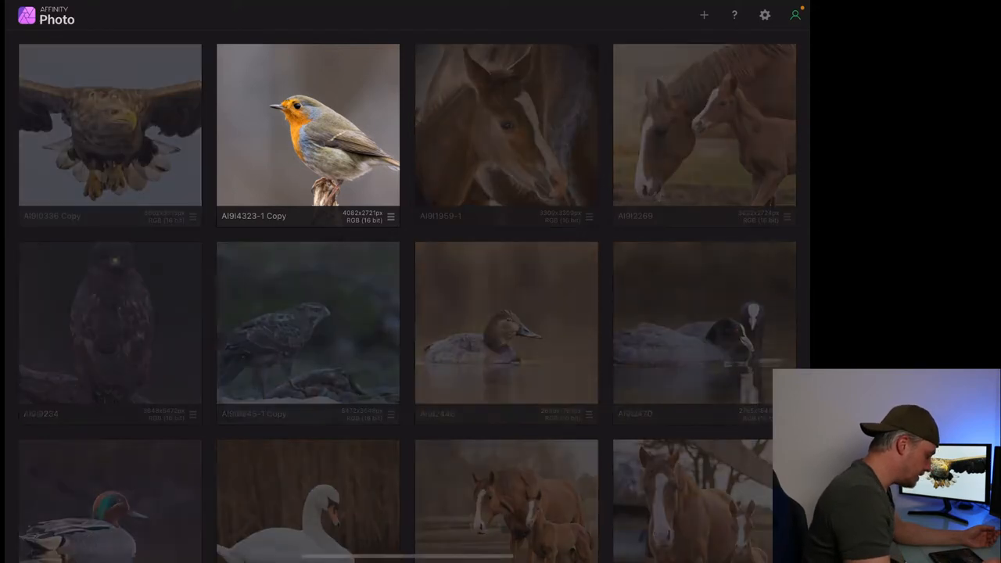
# Open the robin photo, show its layers, and set the paint colour to white
pyautogui.doubleClick(307, 125)
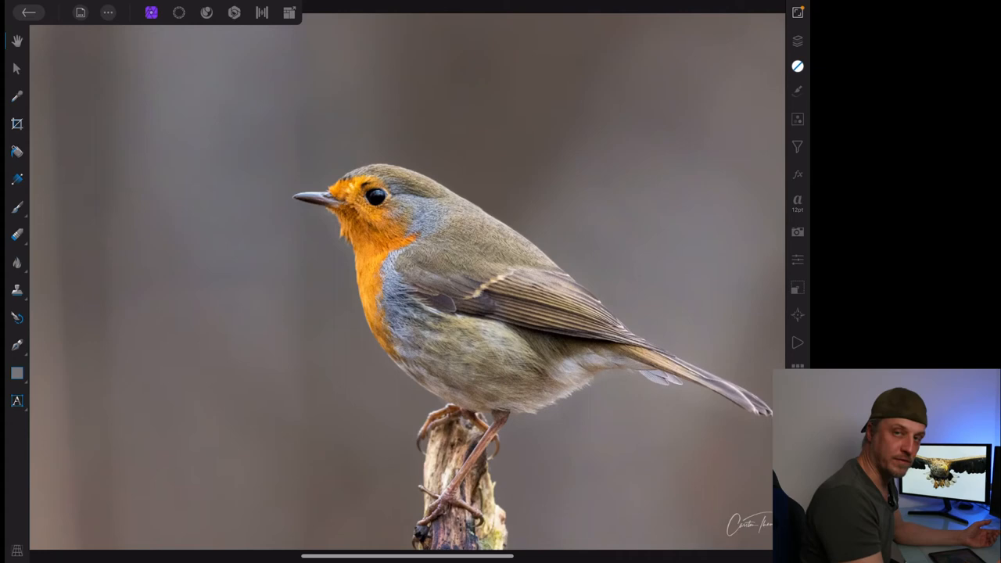
pyautogui.click(797, 40)
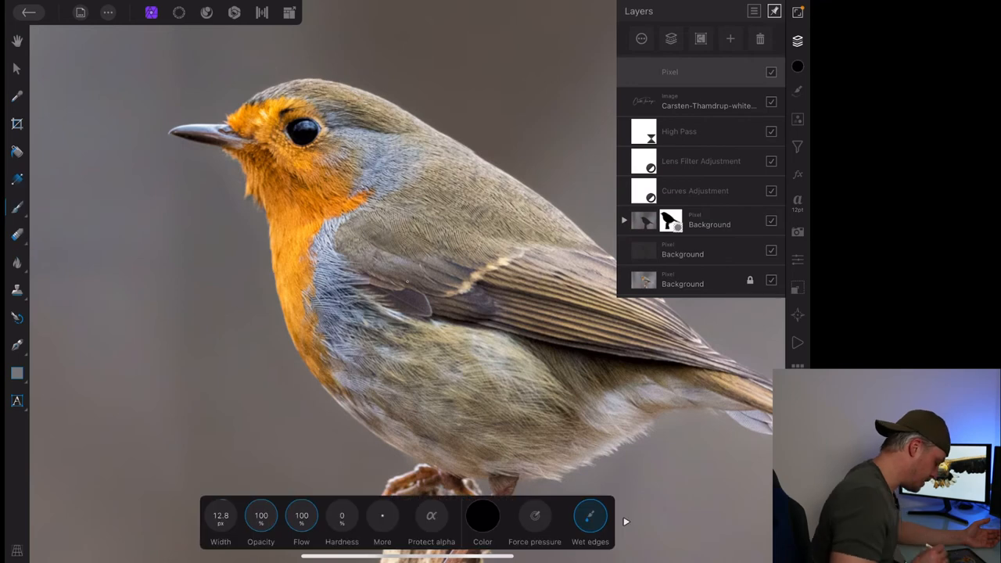
pyautogui.click(483, 515)
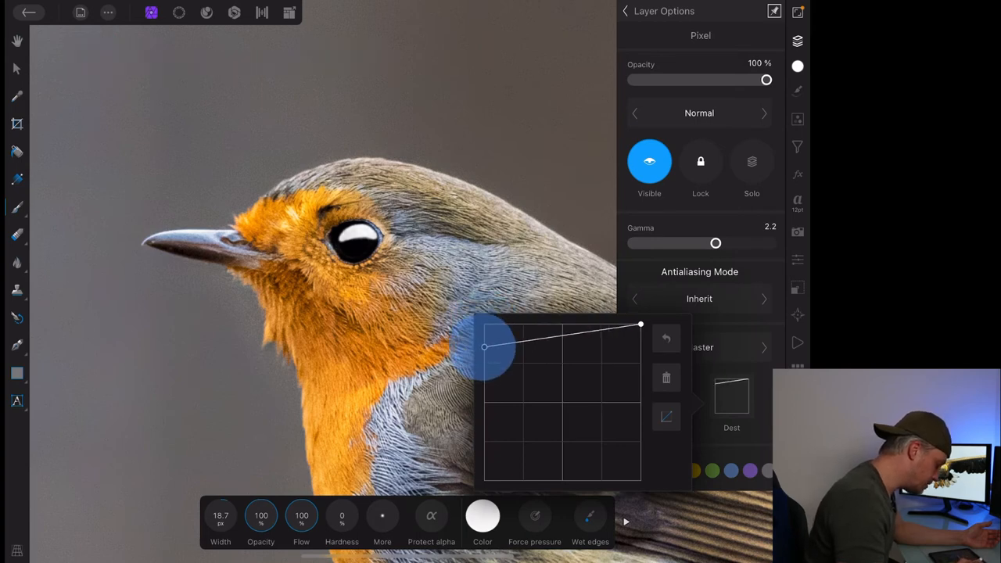
# Bend the robin catchlight's Dest blend range into a curve favouring bright pixels
pyautogui.moveTo(484, 347); pyautogui.dragTo(484, 404)
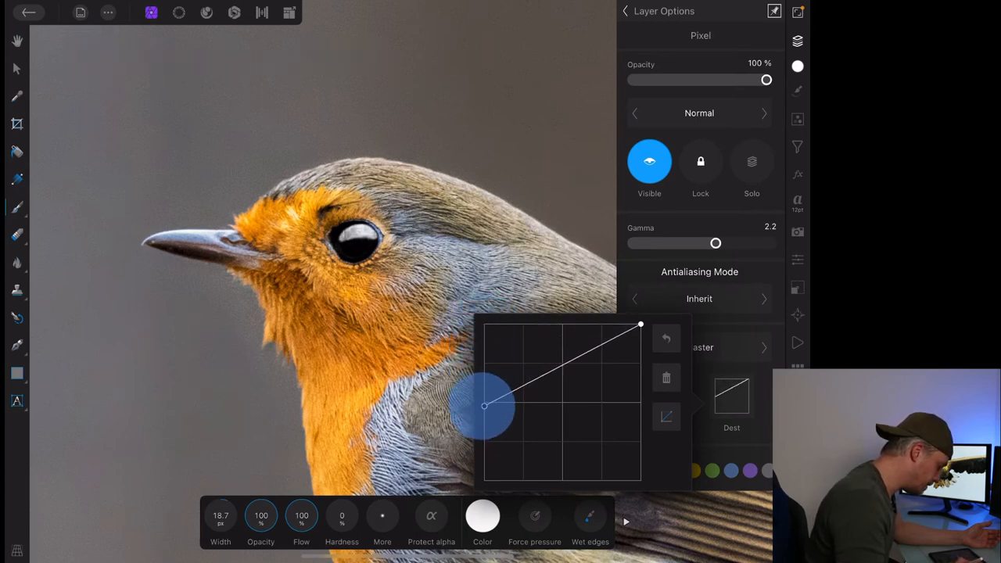
pyautogui.moveTo(483, 405); pyautogui.dragTo(483, 477)
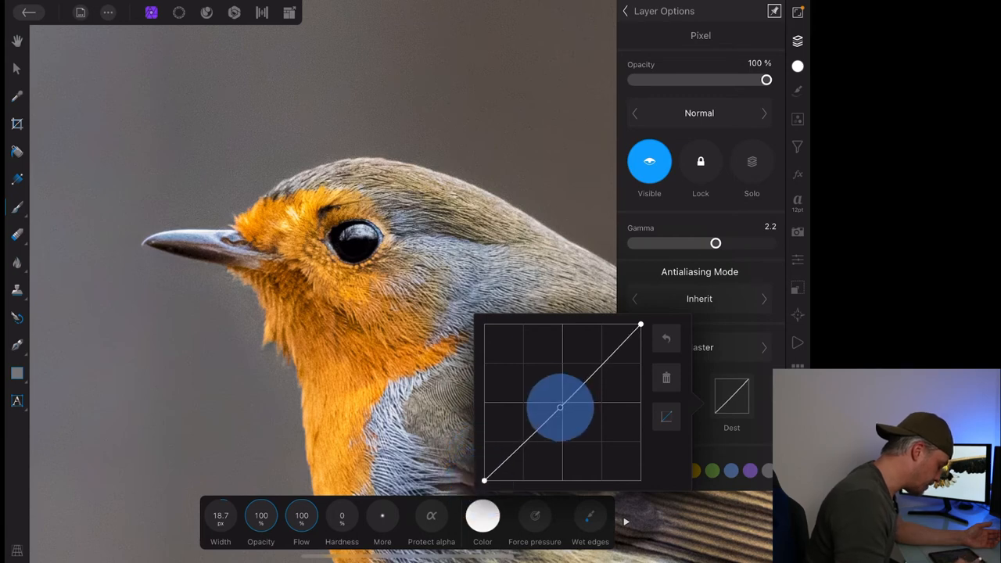
pyautogui.moveTo(559, 407); pyautogui.dragTo(569, 428)
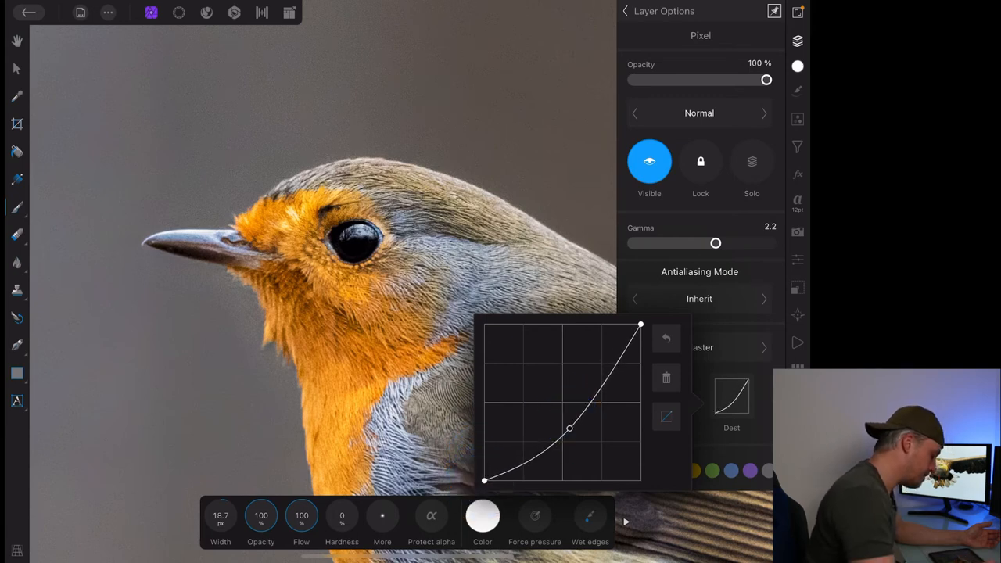
# Set the catchlight layer's opacity to 76% and go back to the gallery
pyautogui.moveTo(766, 78); pyautogui.dragTo(756, 79)
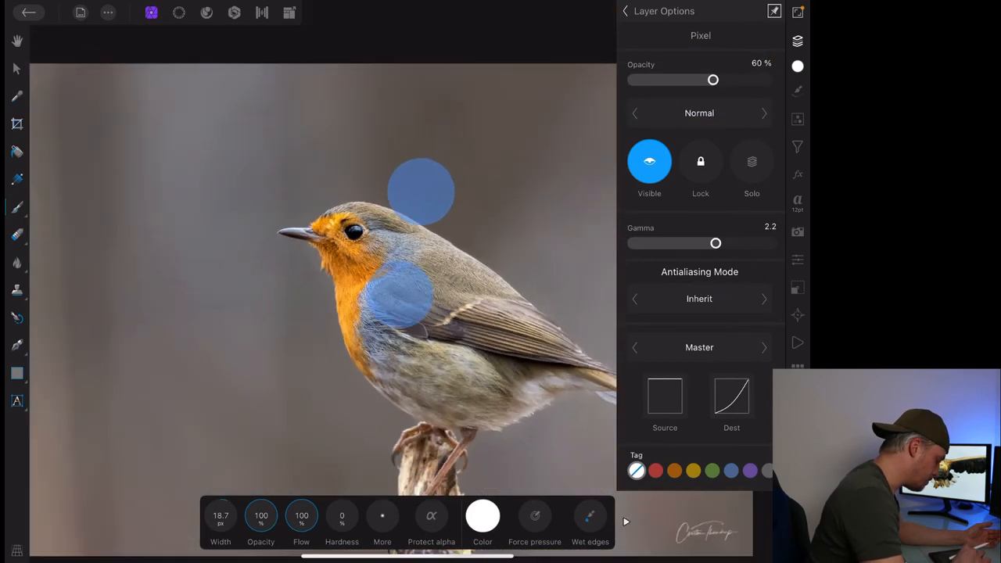
pyautogui.moveTo(713, 80); pyautogui.dragTo(710, 80)
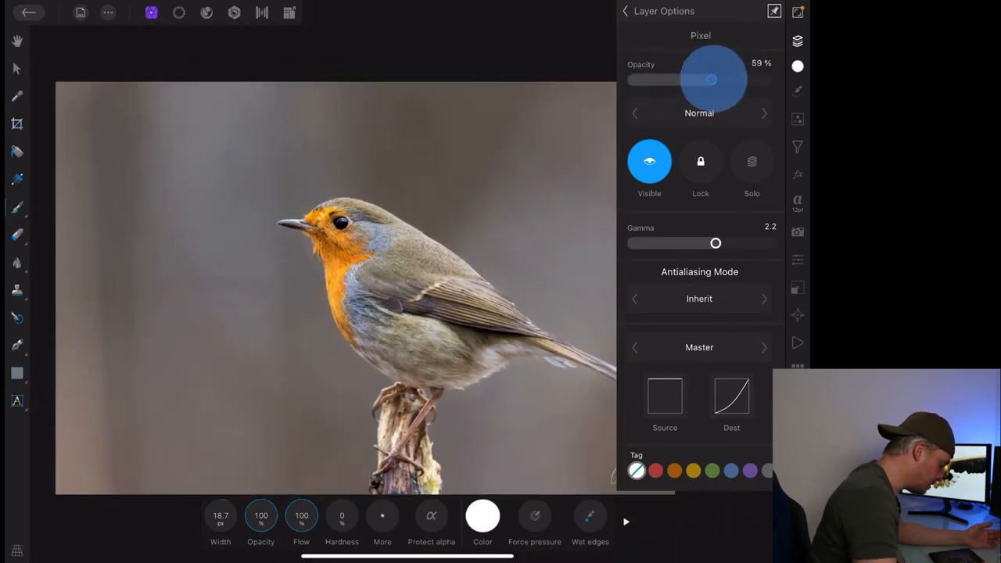
pyautogui.moveTo(709, 80); pyautogui.dragTo(733, 79)
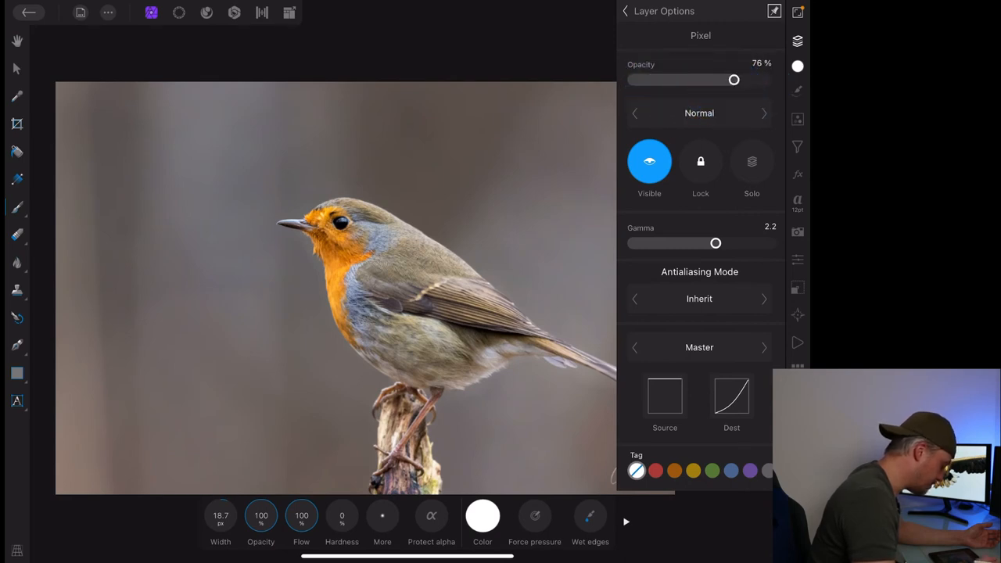
pyautogui.click(624, 11)
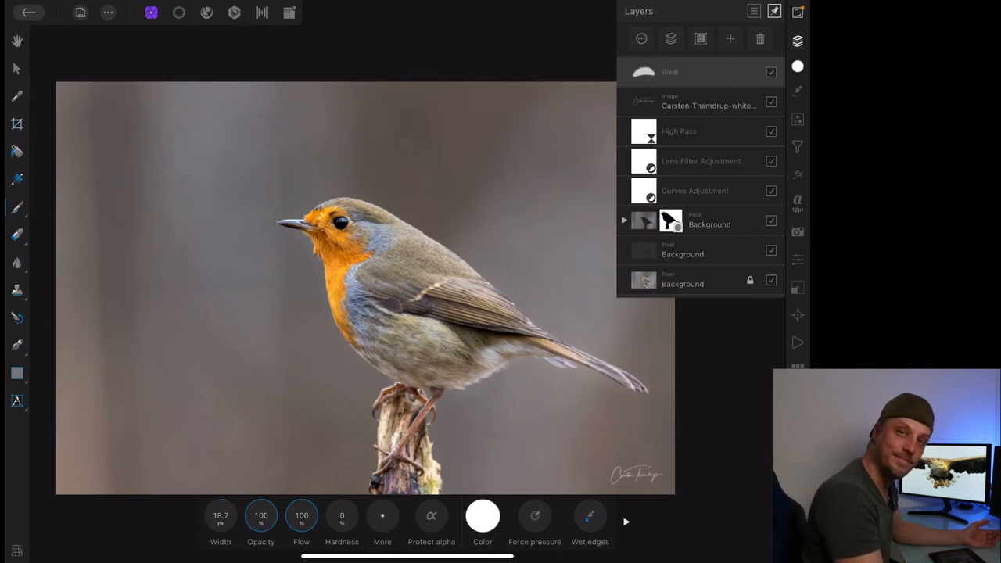
pyautogui.click(29, 12)
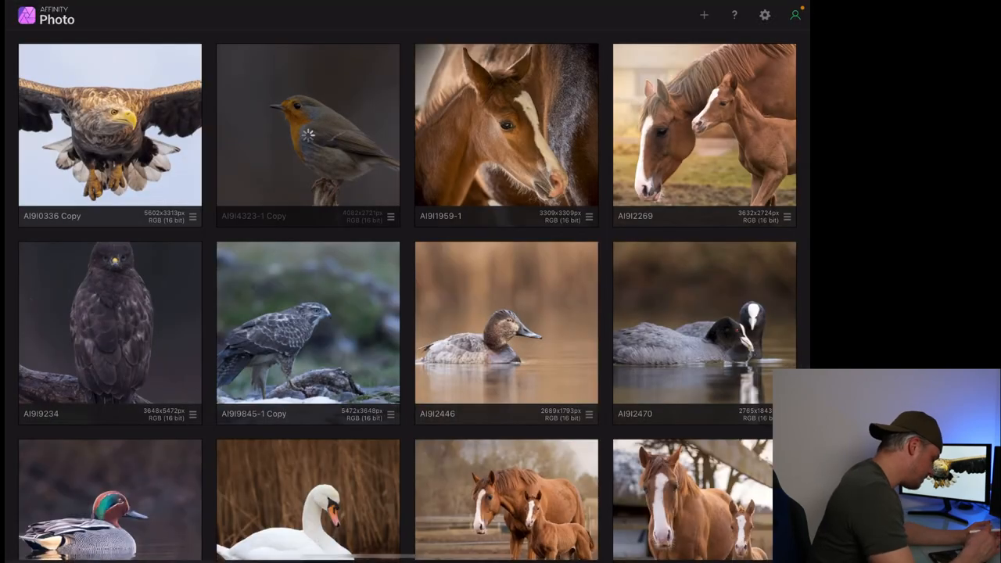
# Open the foal close-up, show its layers, and add an empty pixel layer
pyautogui.doubleClick(506, 125)
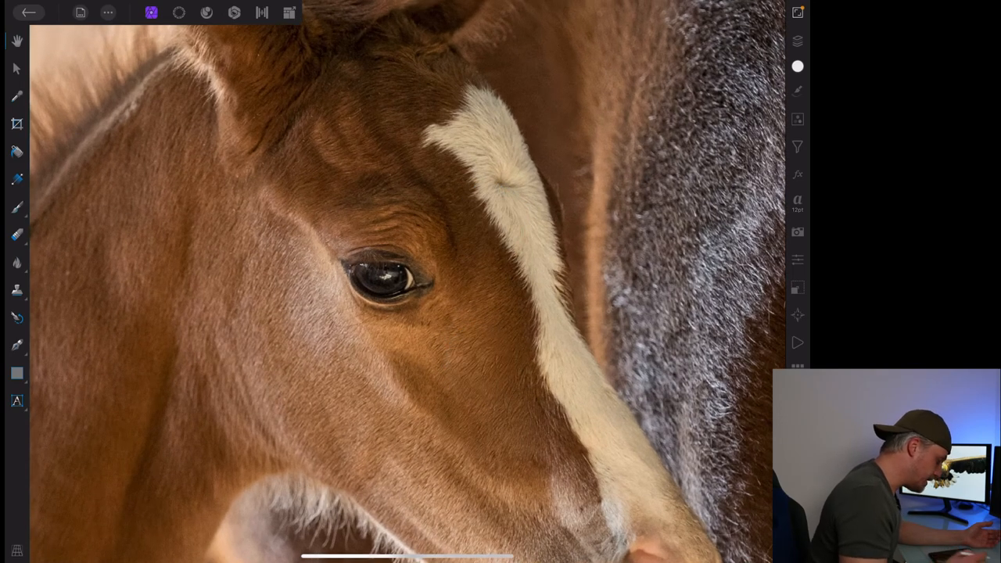
pyautogui.click(797, 41)
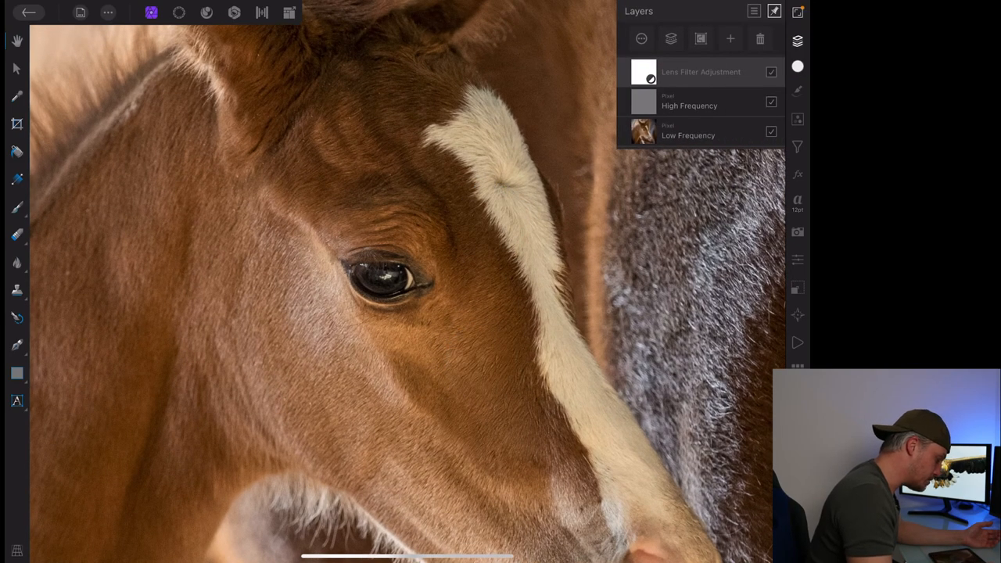
pyautogui.click(730, 39)
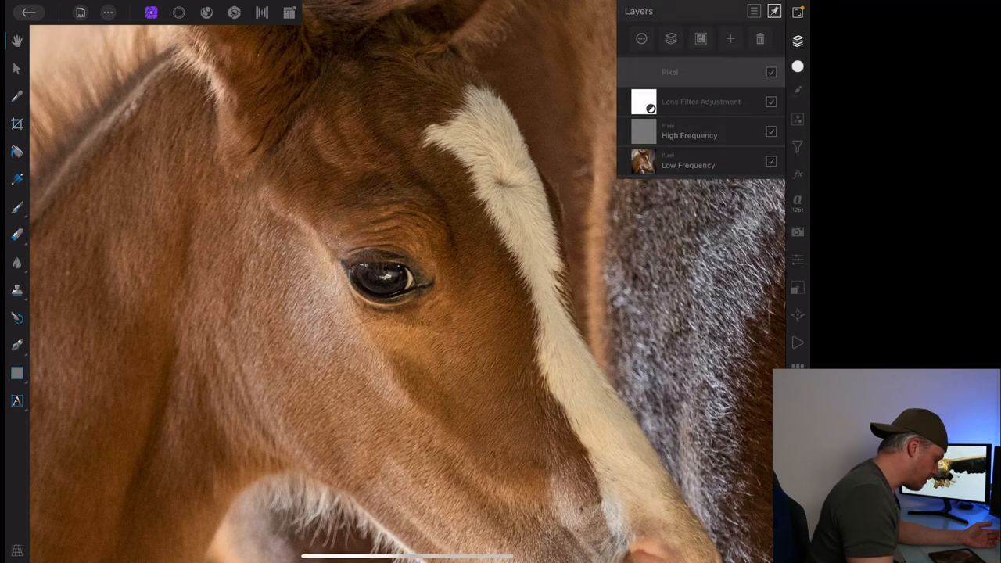
# Paint and trim a white catchlight on the foal's pupil, then lower the Dest range's dark end
pyautogui.click(17, 207)
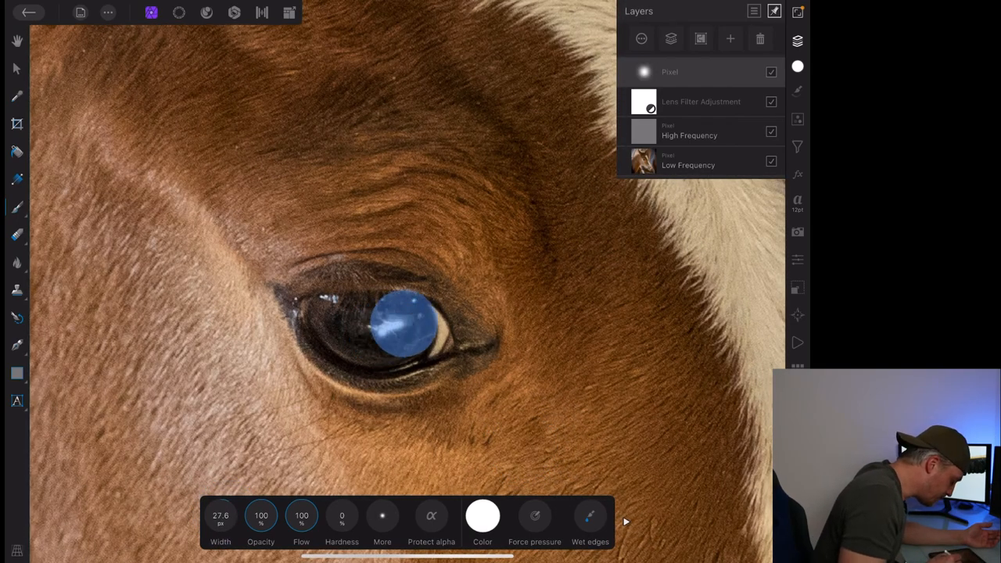
pyautogui.moveTo(406, 320); pyautogui.dragTo(367, 321)
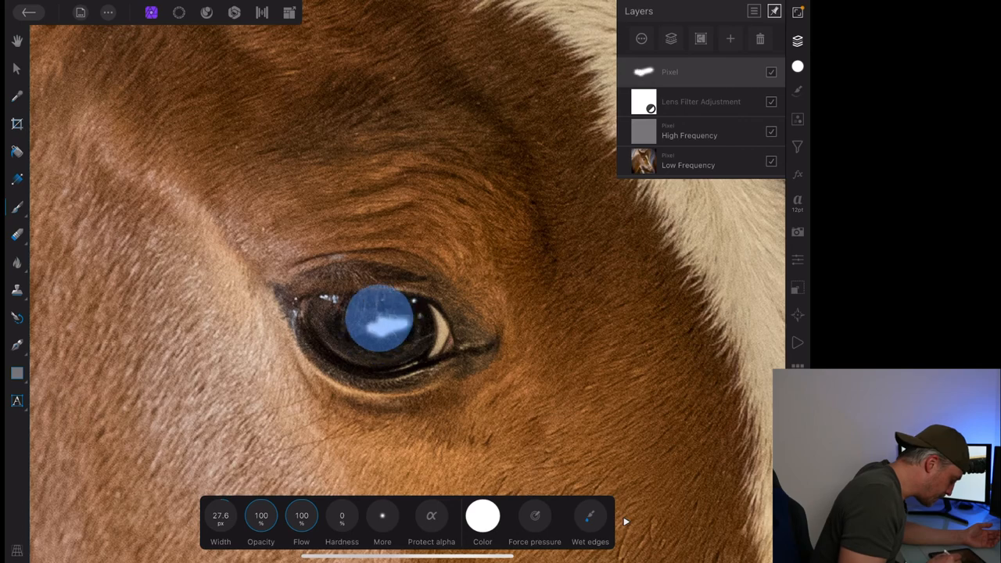
pyautogui.click(375, 317)
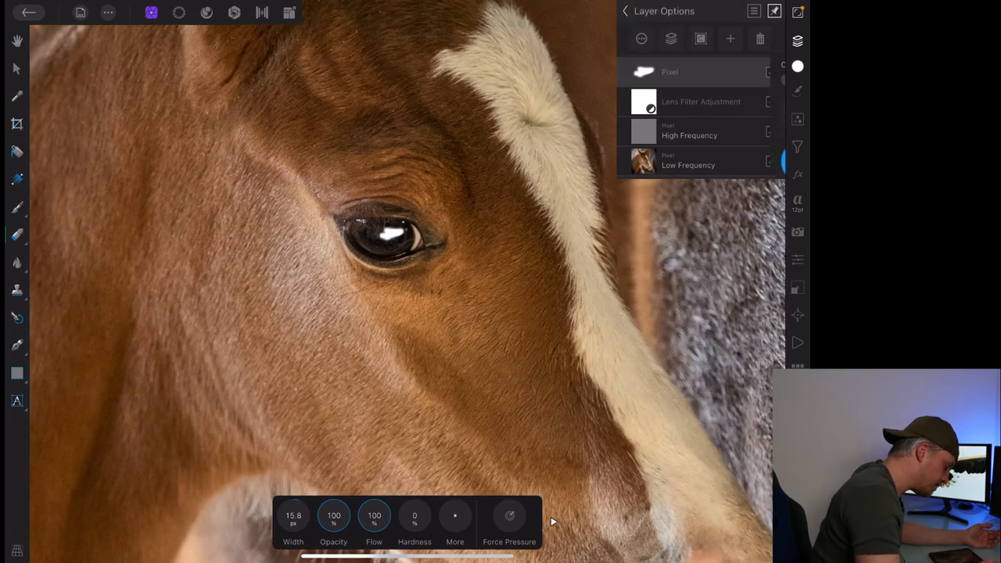
pyautogui.click(669, 71)
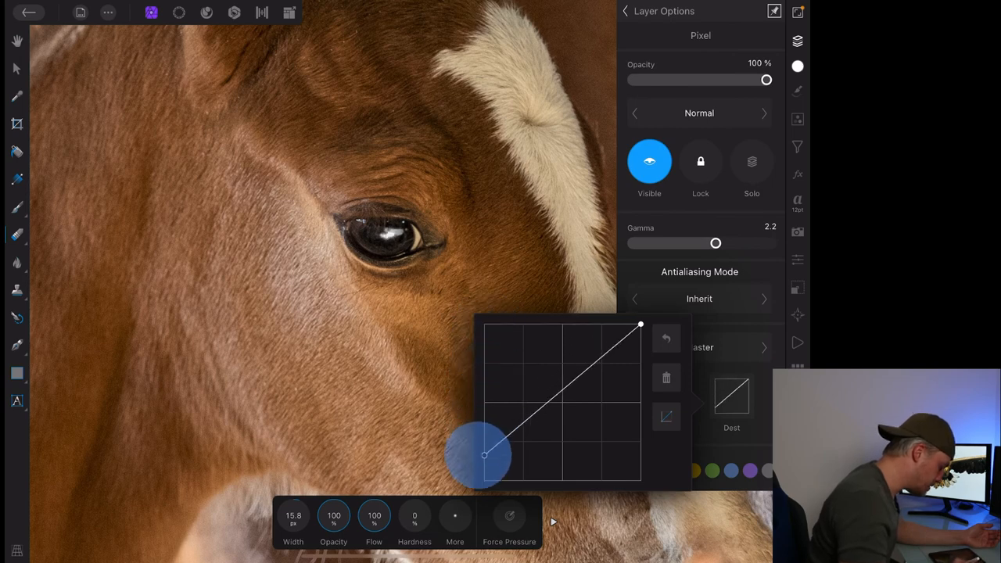
pyautogui.moveTo(483, 455); pyautogui.dragTo(561, 405)
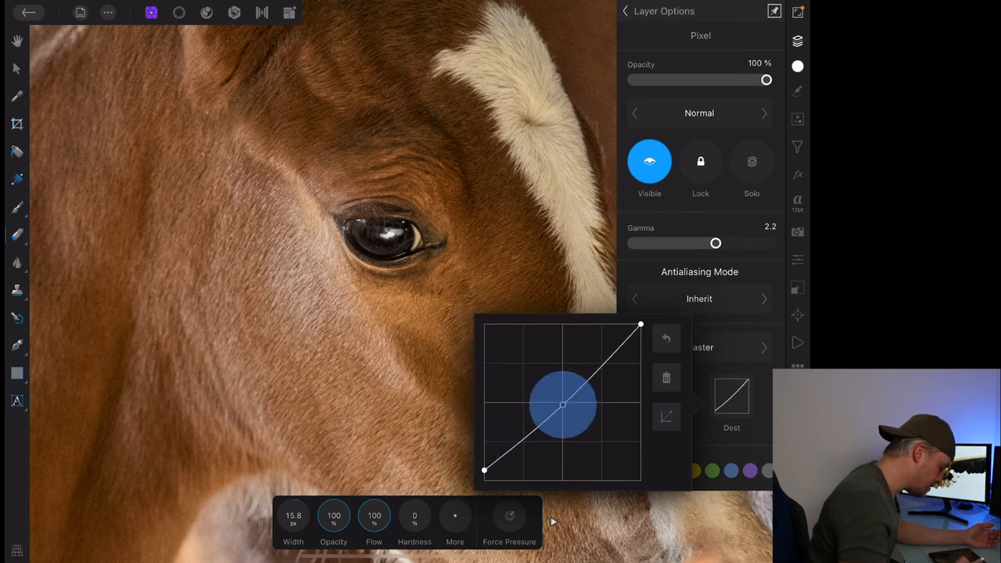